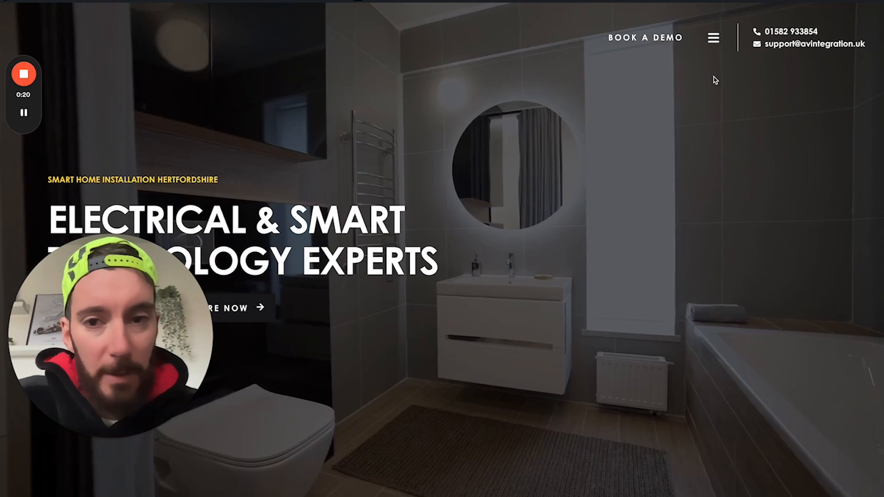
Check the live navigation popup, then go to the Popups template list.
click(713, 38)
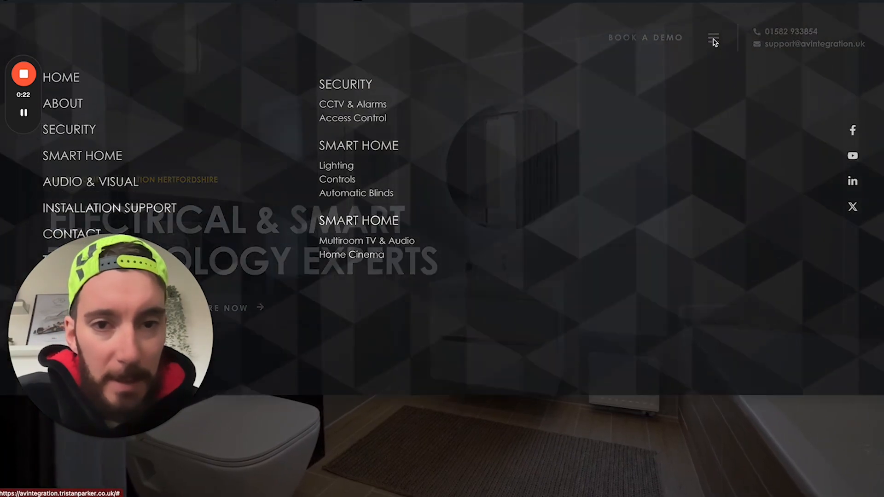
click(713, 38)
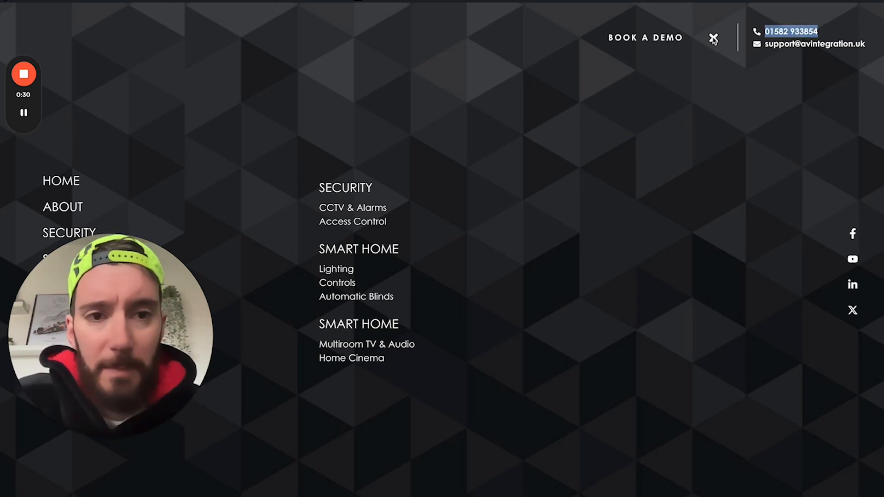
mouse_move(865, 84)
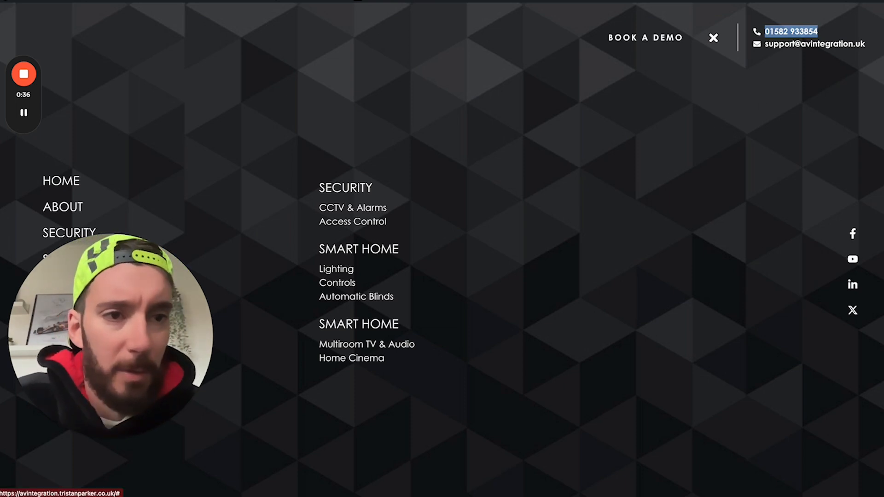
scroll(down, 3)
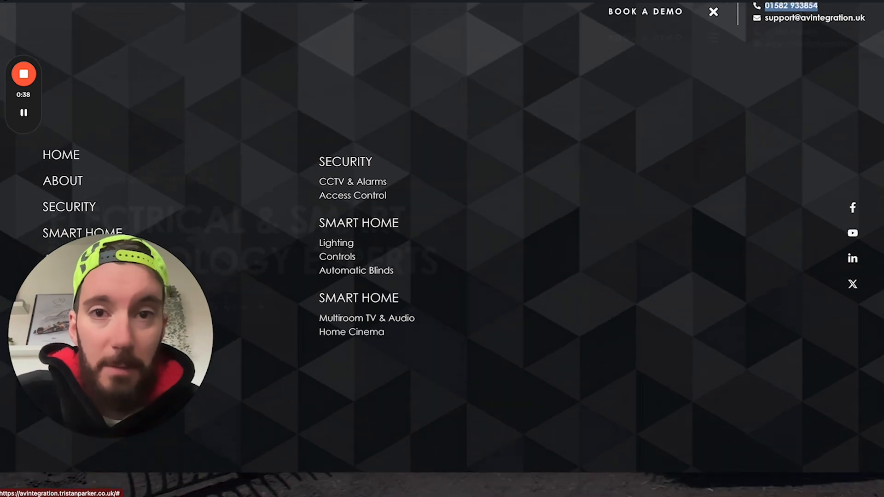
click(712, 11)
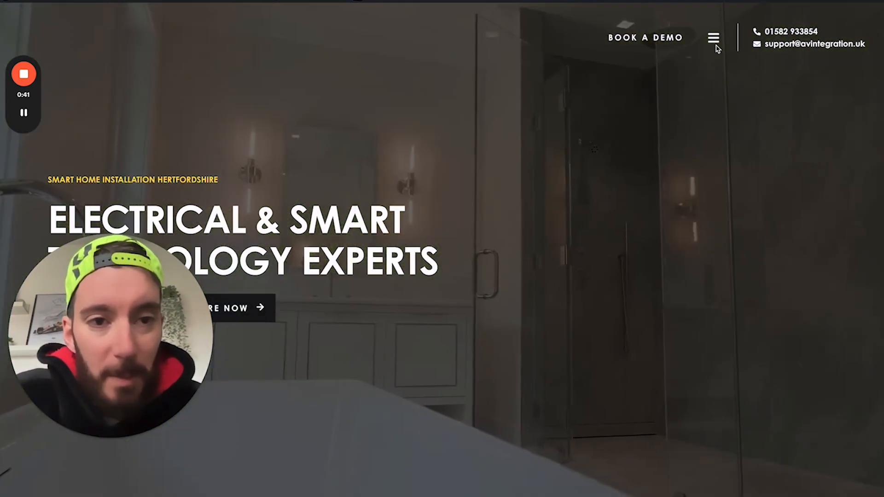
click(714, 38)
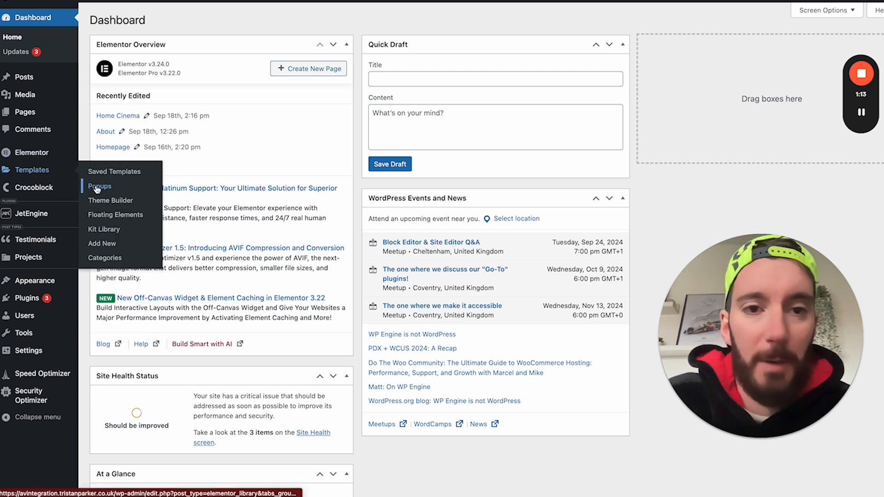
click(99, 186)
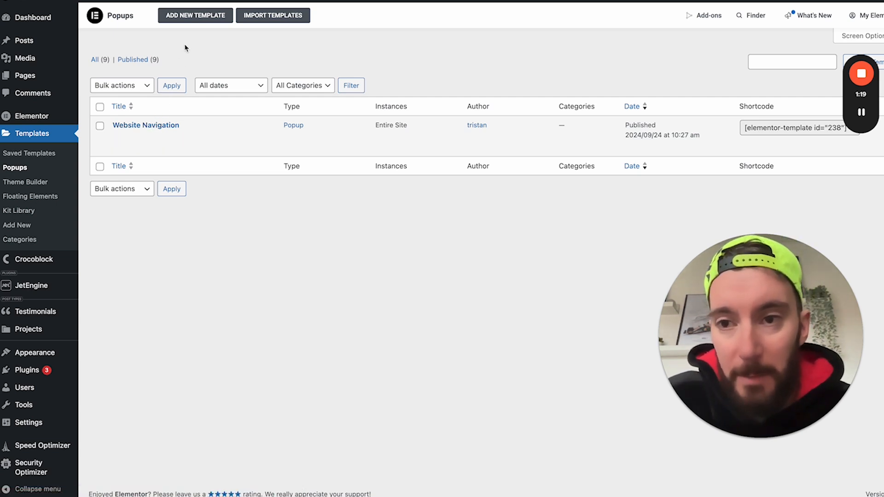
mouse_move(195, 16)
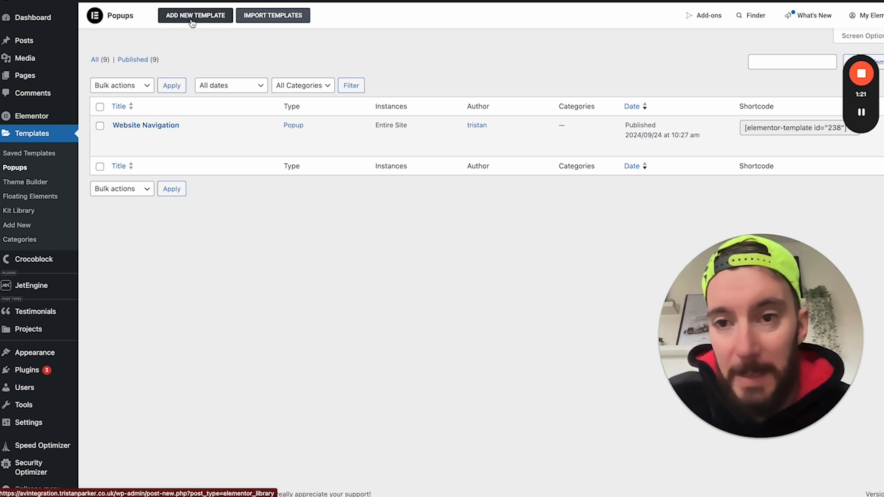
mouse_move(145, 125)
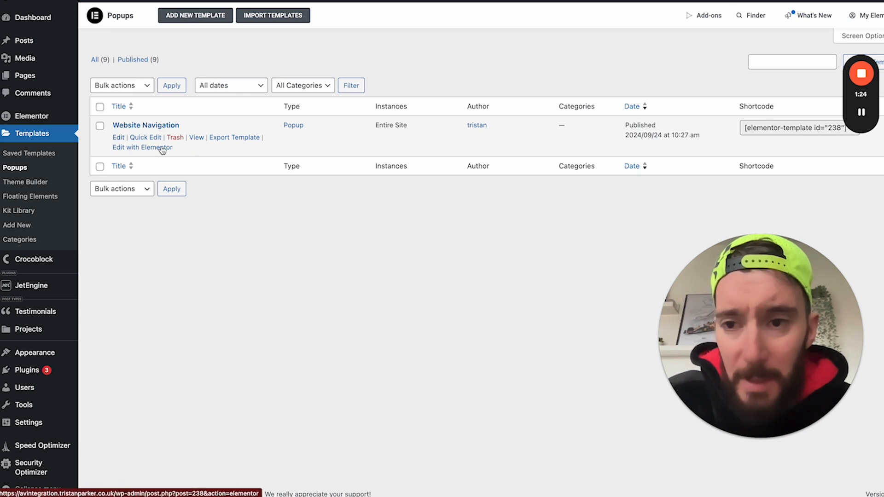
Edit the Website Navigation popup with Elementor and show its popup settings.
click(141, 147)
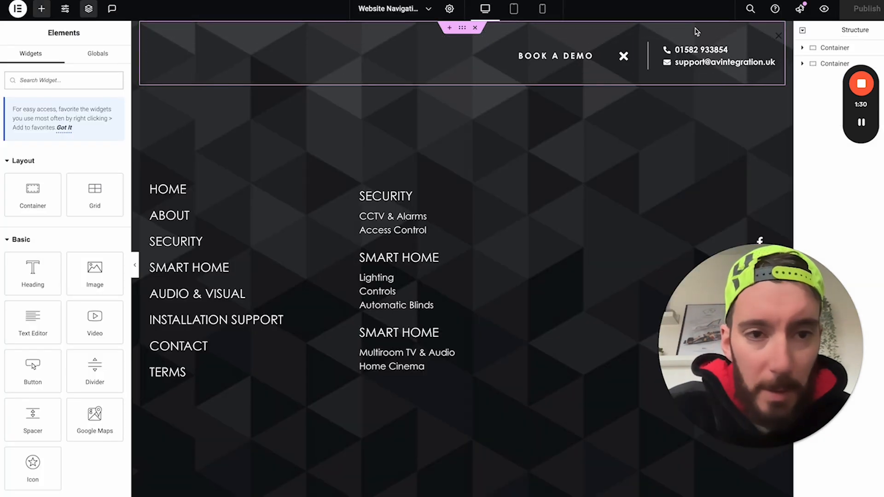
click(556, 56)
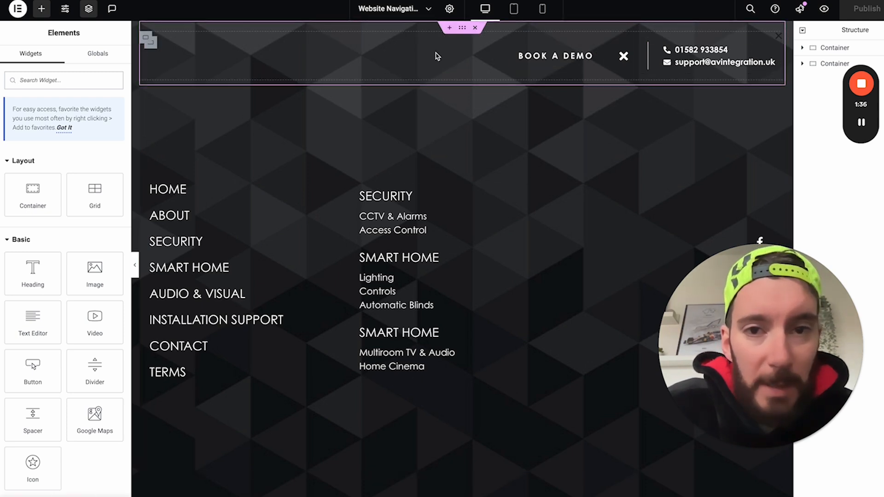
click(450, 9)
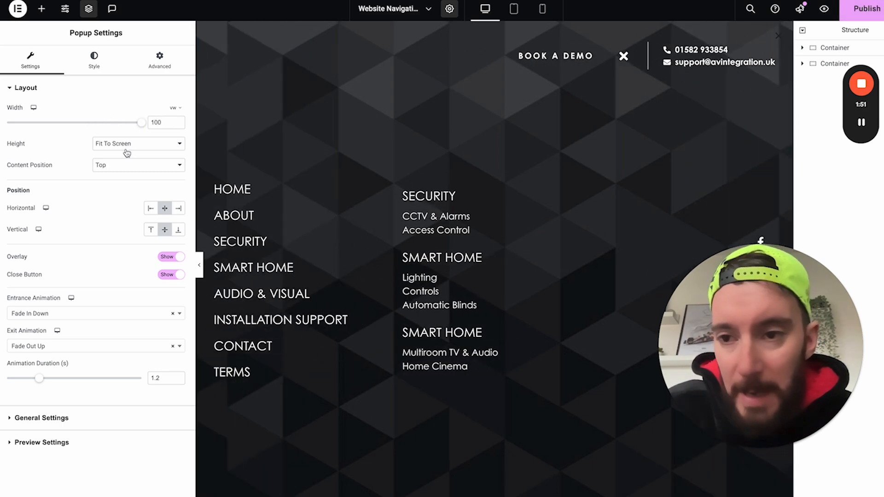
Switch the popup's Close Button setting from Show to Hide.
click(138, 143)
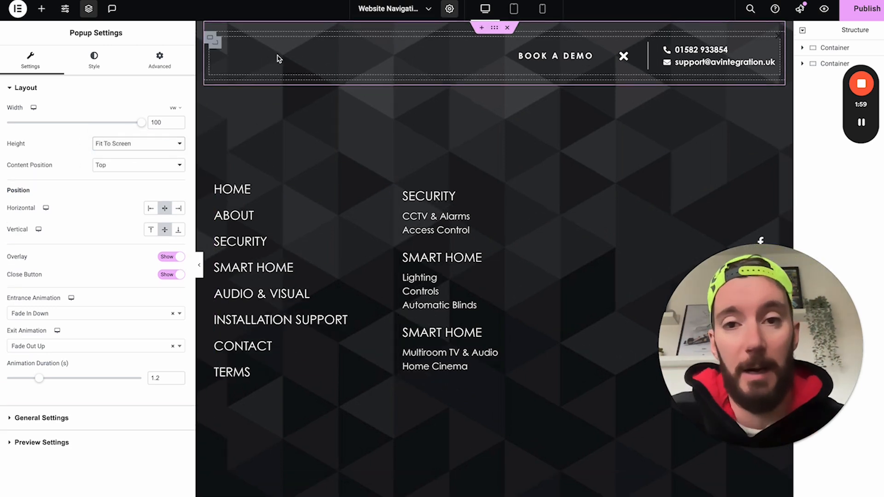
click(623, 57)
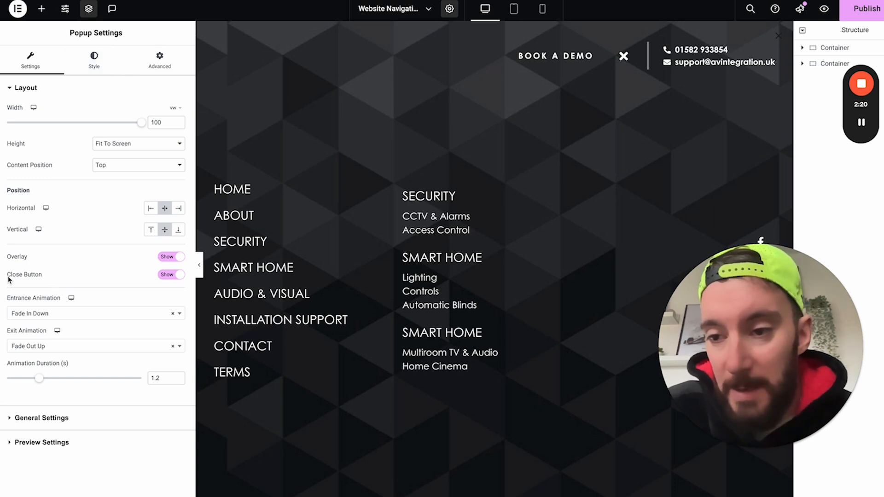
mouse_move(132, 281)
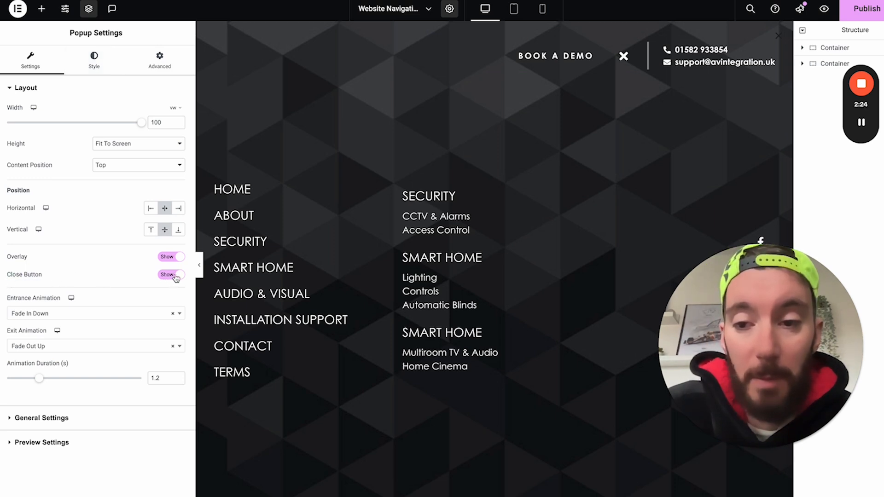
click(171, 275)
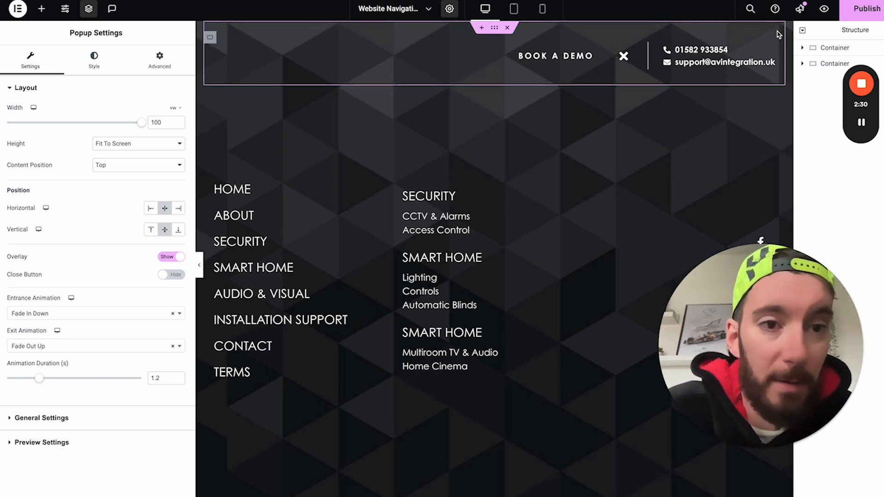
click(483, 10)
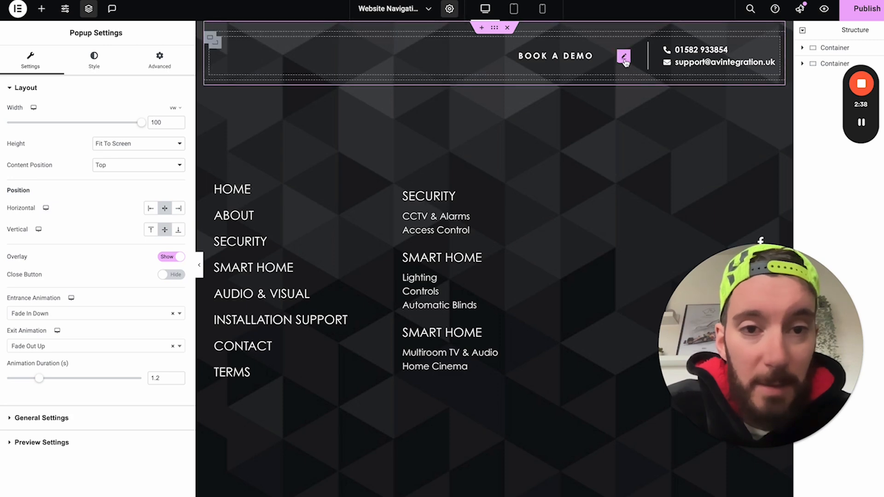
Select the header's X icon and set its link to the Popup dynamic tag.
click(623, 56)
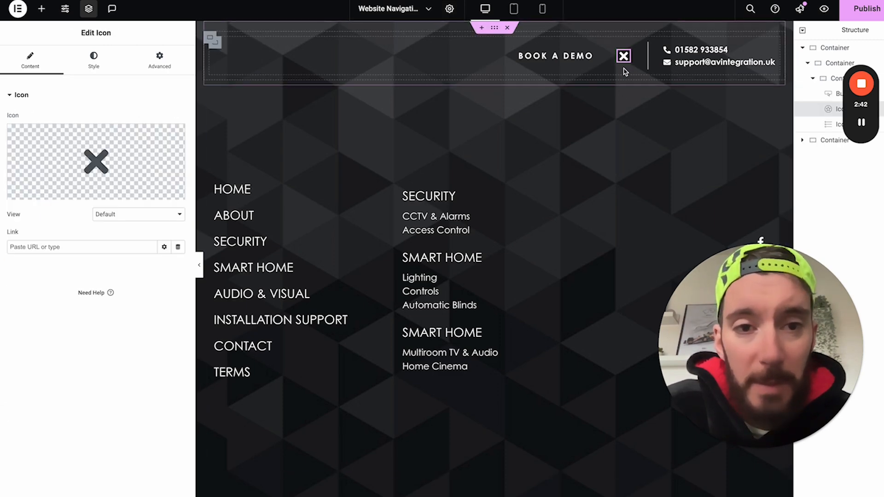
click(483, 9)
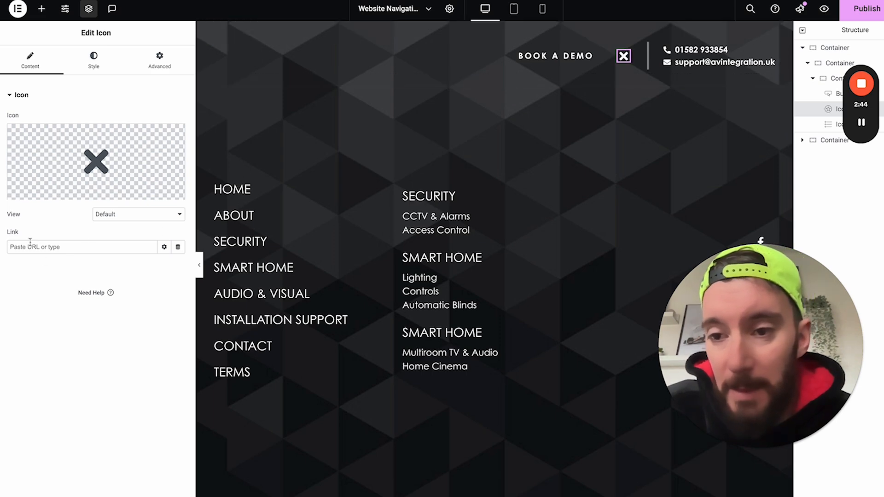
mouse_move(177, 248)
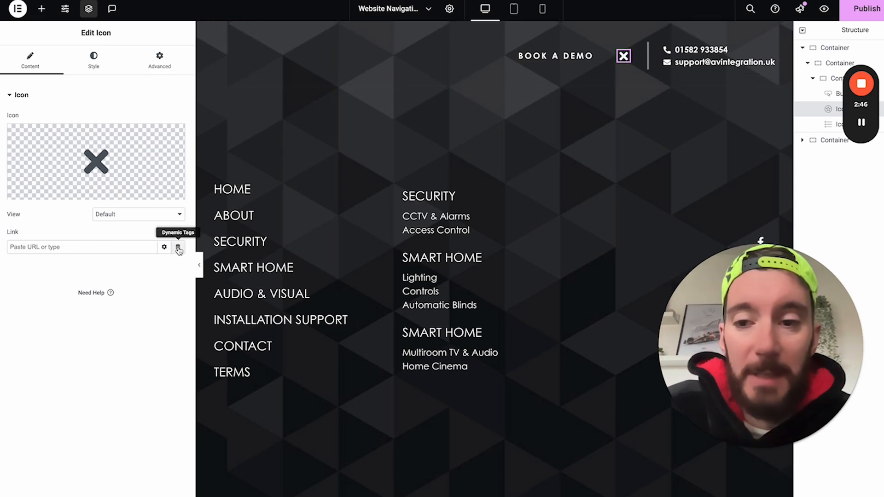
click(177, 247)
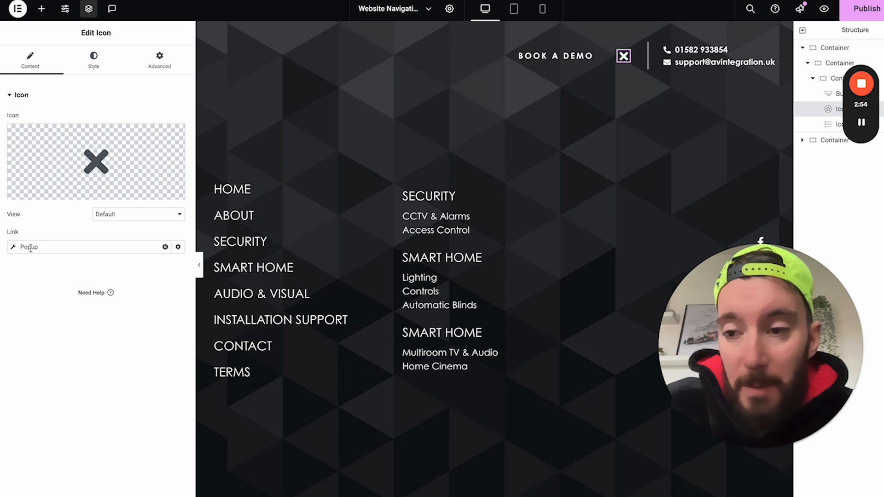
Set the icon's popup link action to Close Popup.
click(177, 246)
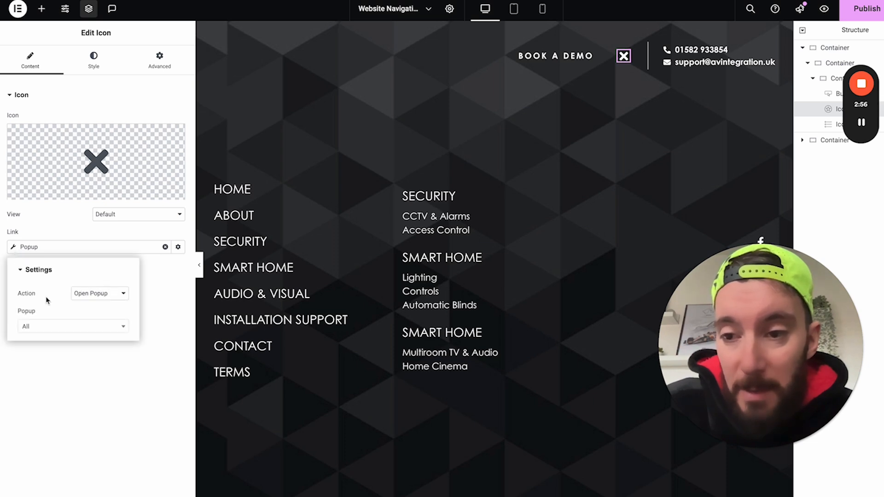
mouse_move(91, 295)
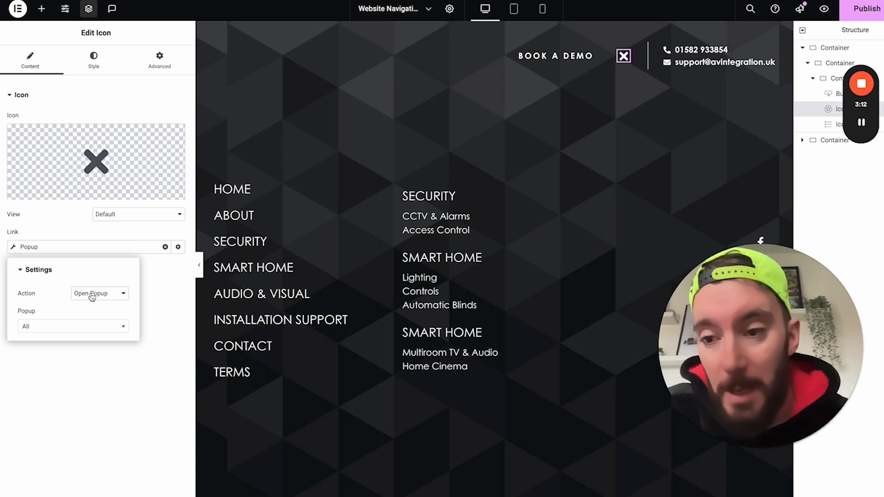
click(98, 293)
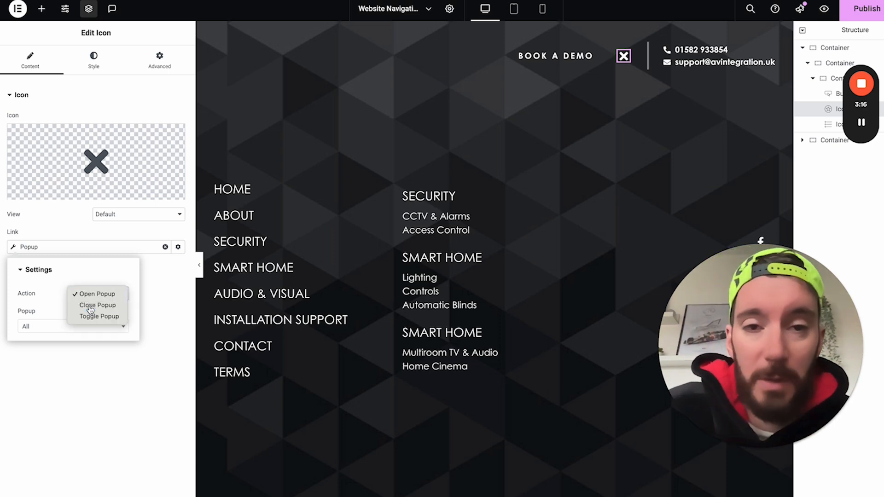
click(97, 305)
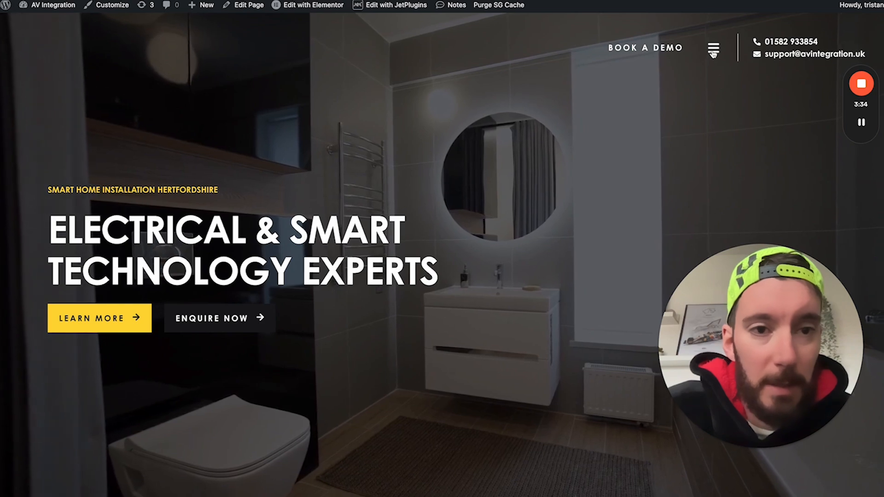
Open and close the navigation popup from the live site's hamburger menu.
click(712, 47)
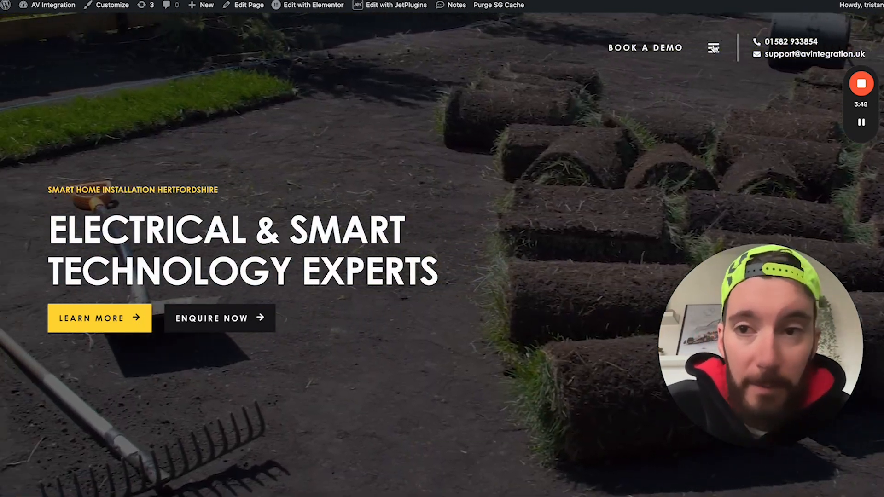
click(713, 48)
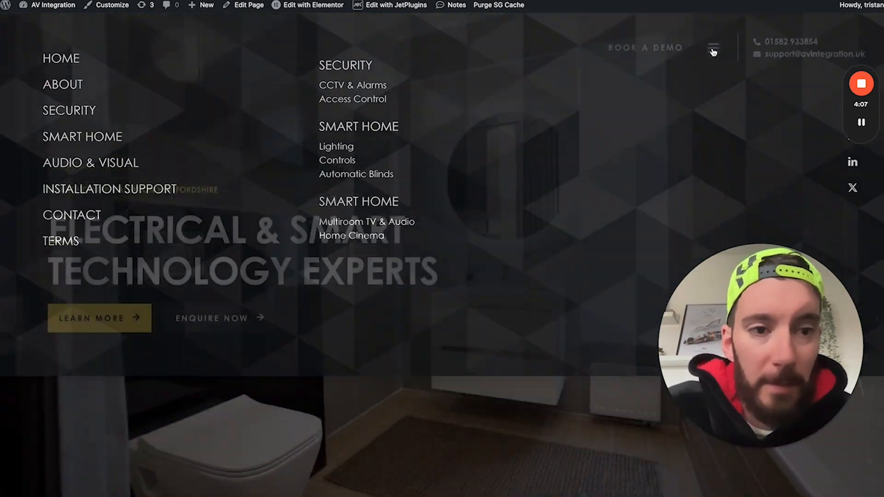
click(713, 48)
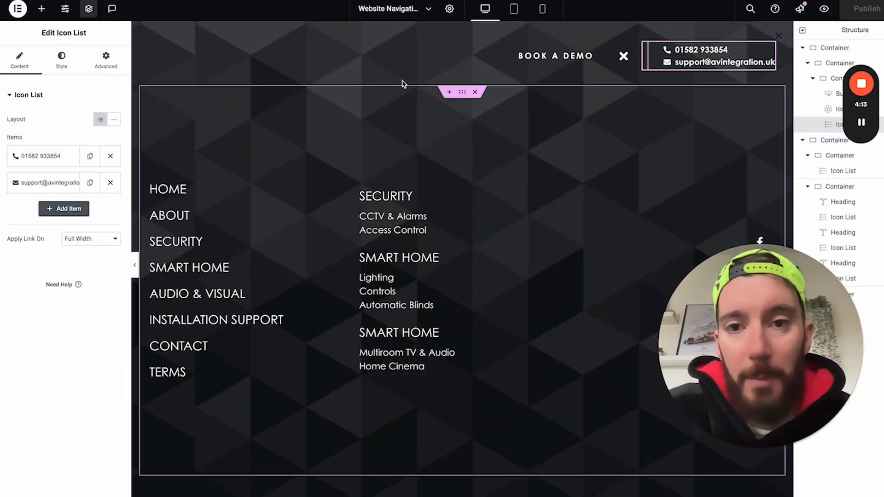
Review the Fade In Down / Fade Out Up animations and set duration to 1.4 seconds.
click(449, 9)
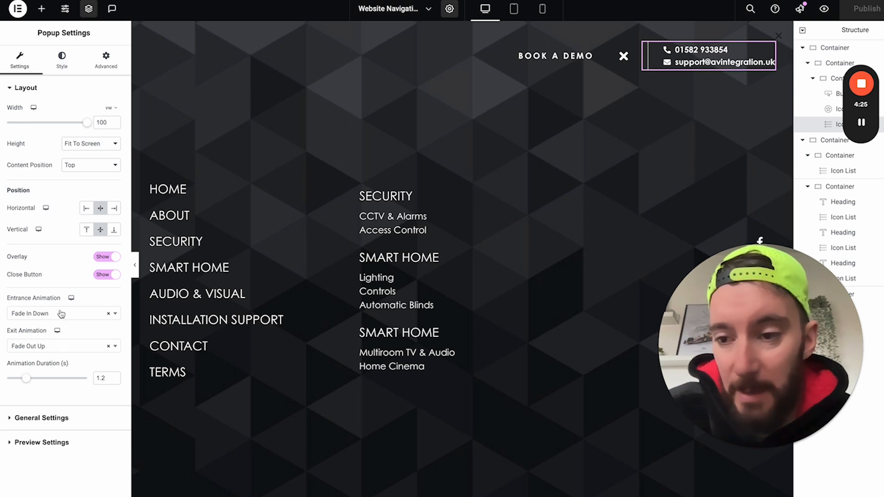
click(62, 314)
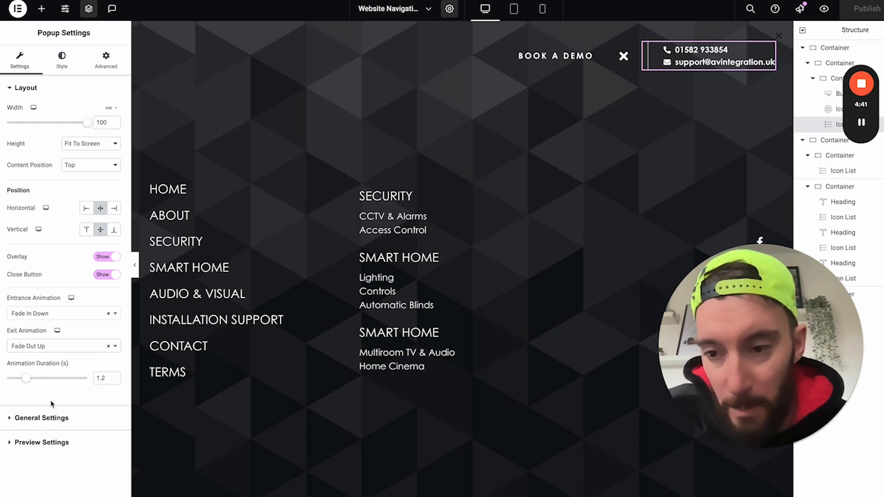
drag(22, 378, 31, 378)
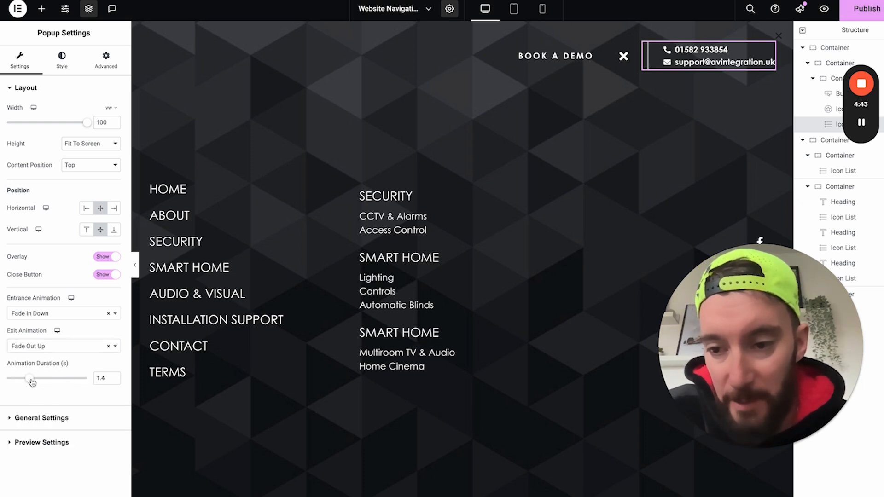